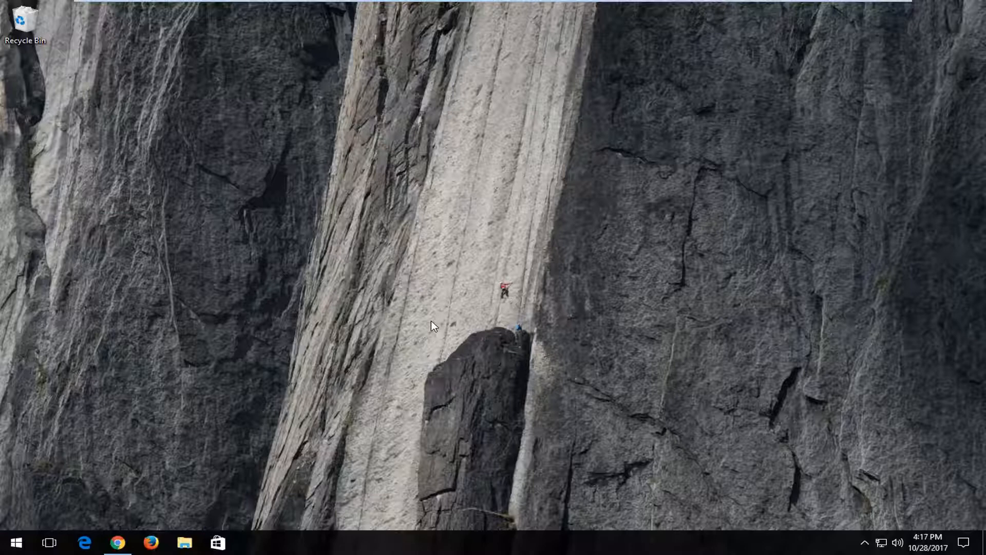
mouse_move(174, 455)
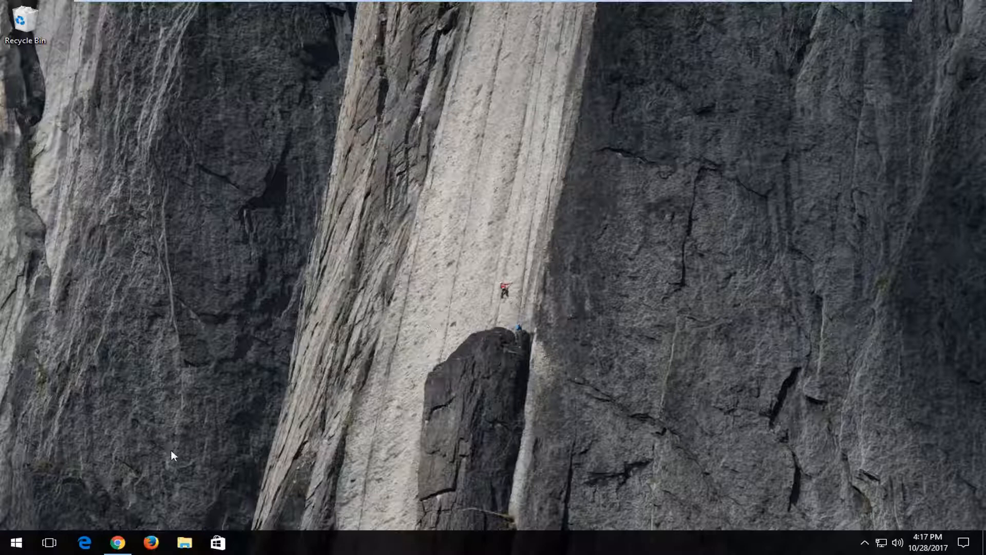
Launch Google Chrome from the taskbar to reach the Java downloads page.
left_click(117, 542)
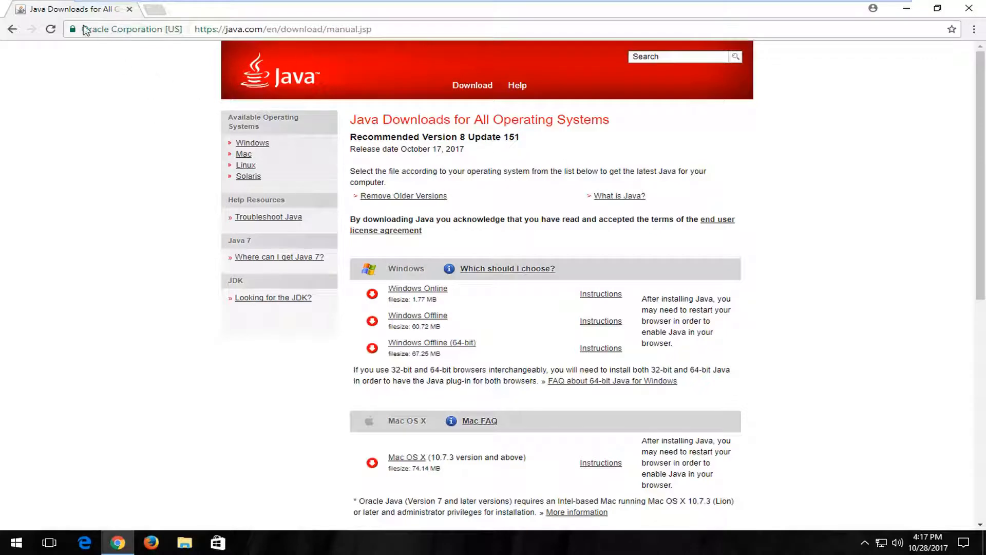
mouse_move(338, 207)
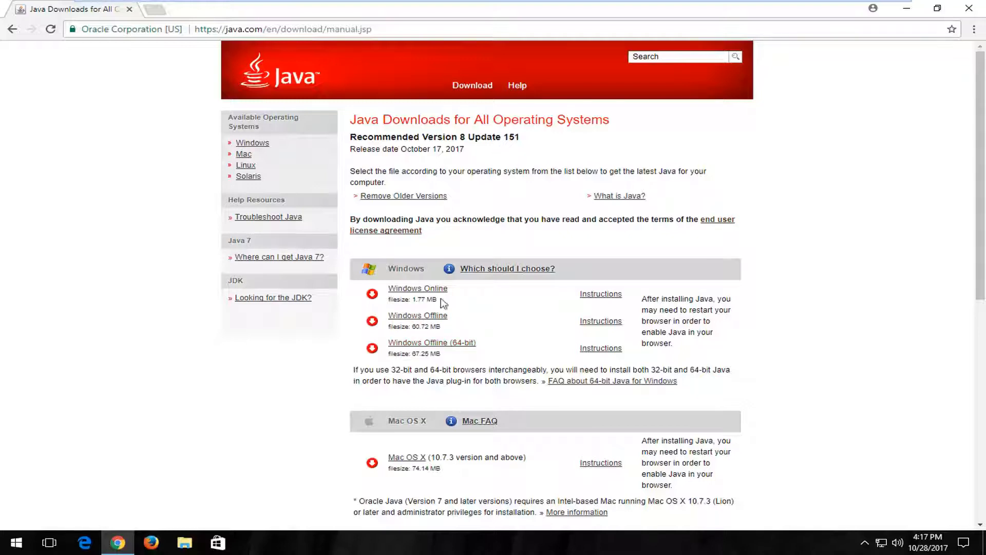
mouse_move(432, 342)
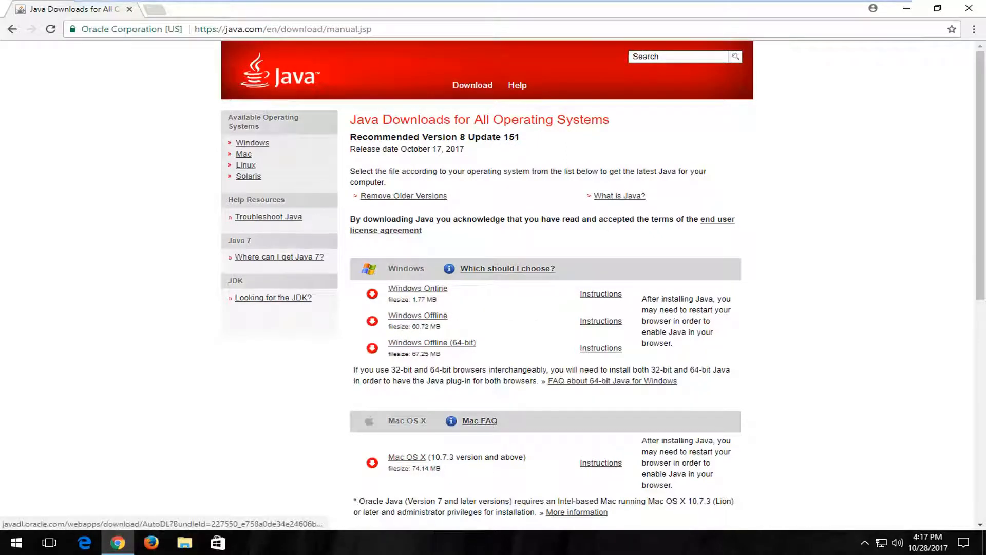
mouse_move(418, 288)
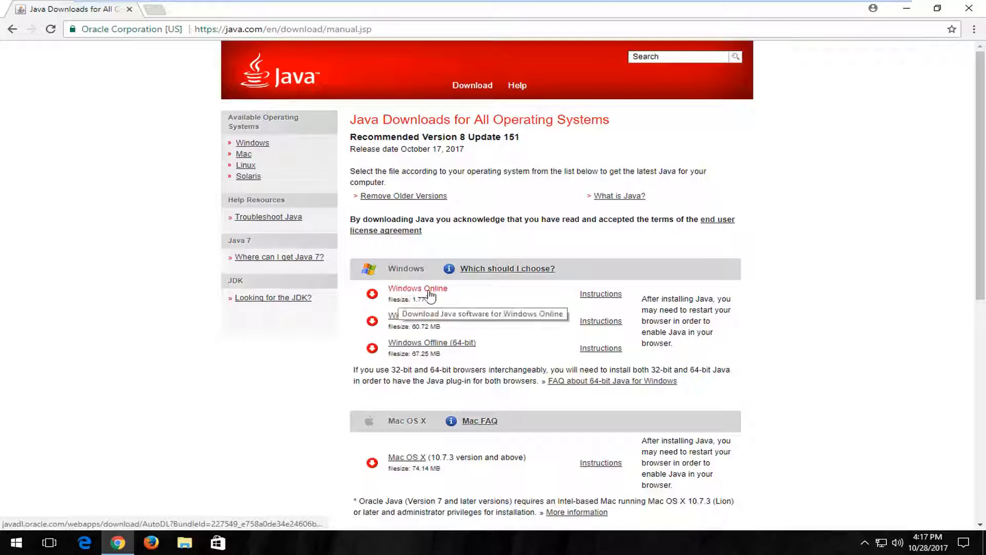
mouse_move(401, 325)
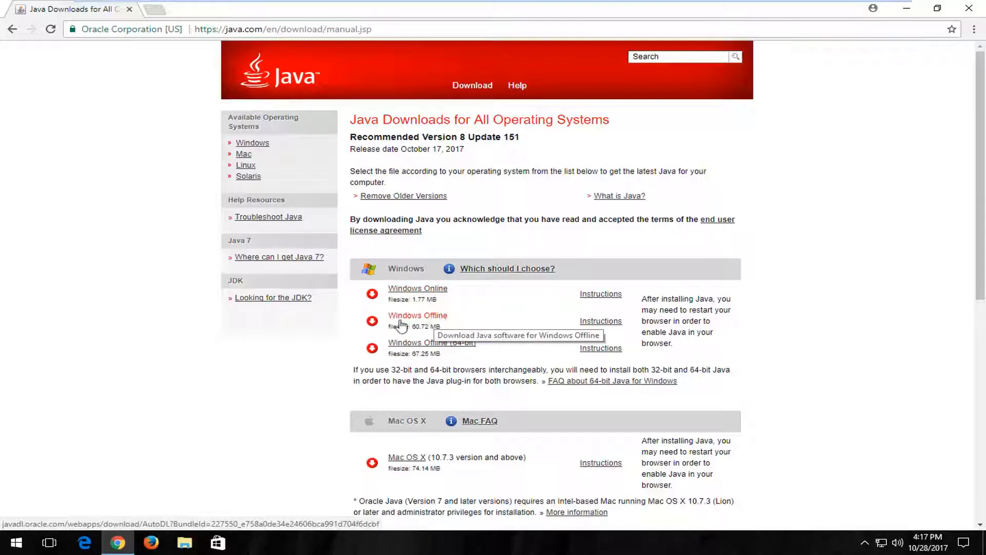
mouse_move(426, 321)
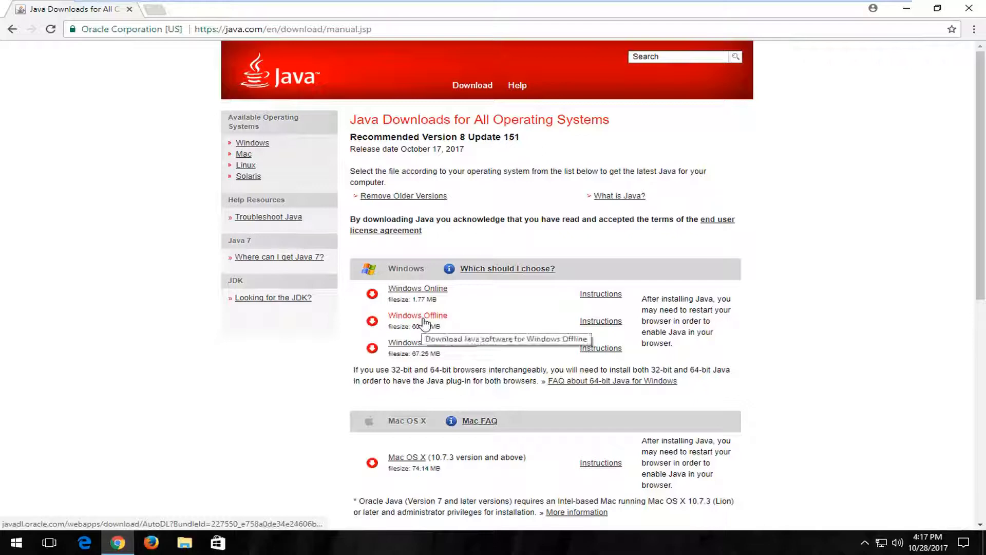
mouse_move(426, 352)
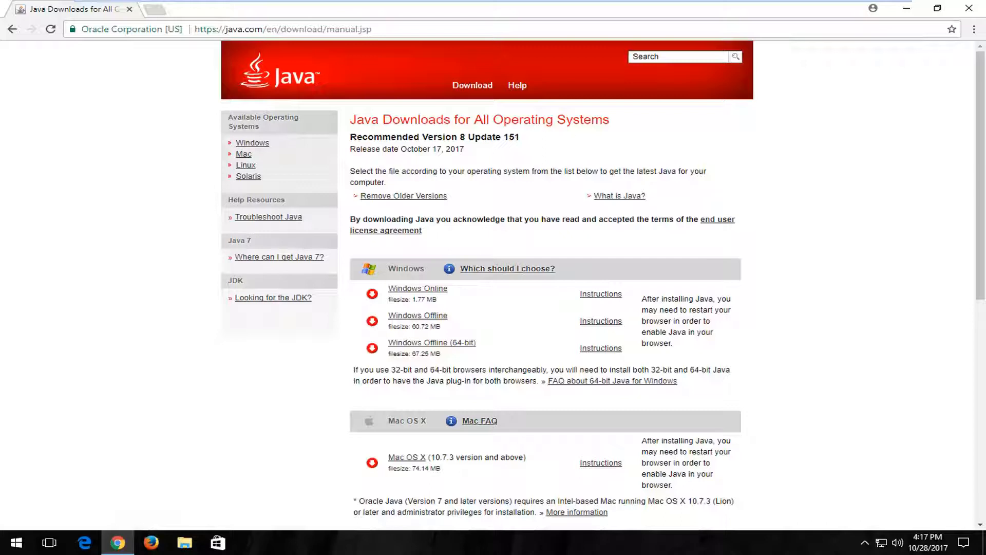
mouse_move(527, 408)
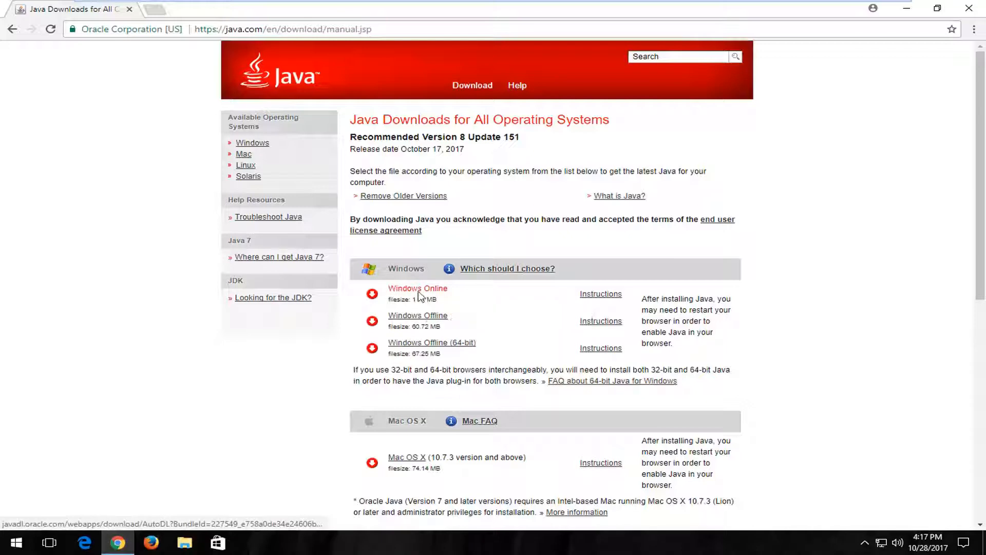
Download the Windows Online installer, keep it, run it and approve the UAC prompt.
left_click(418, 287)
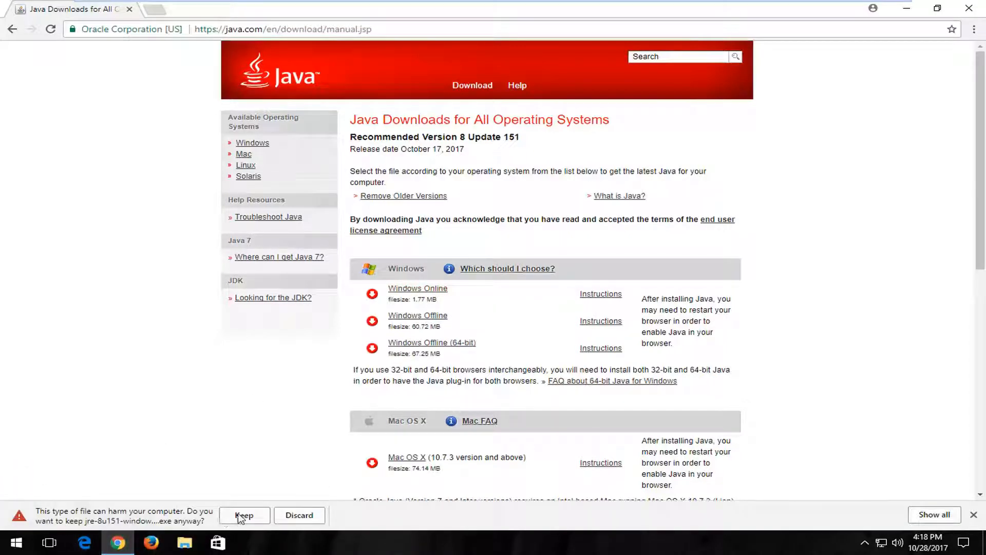
left_click(244, 515)
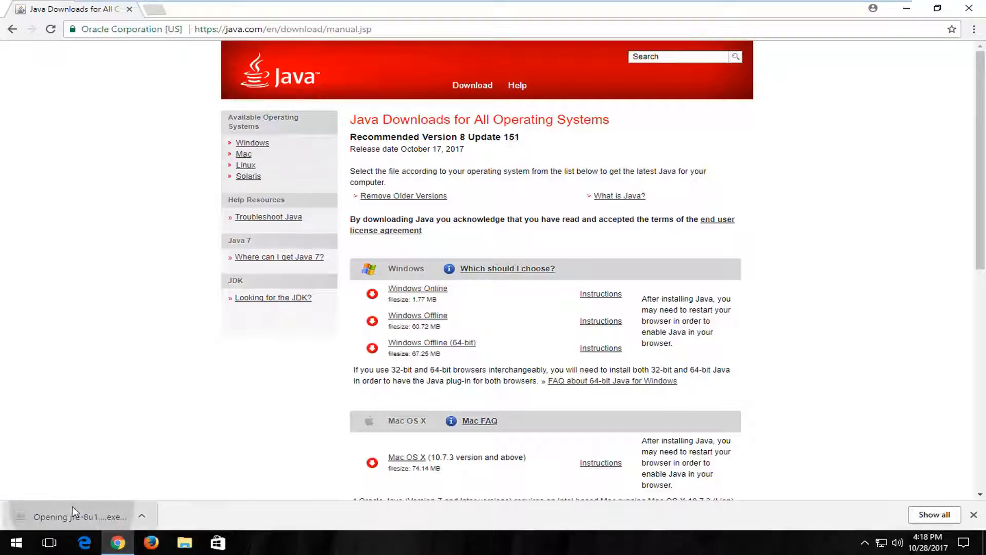
left_click(75, 517)
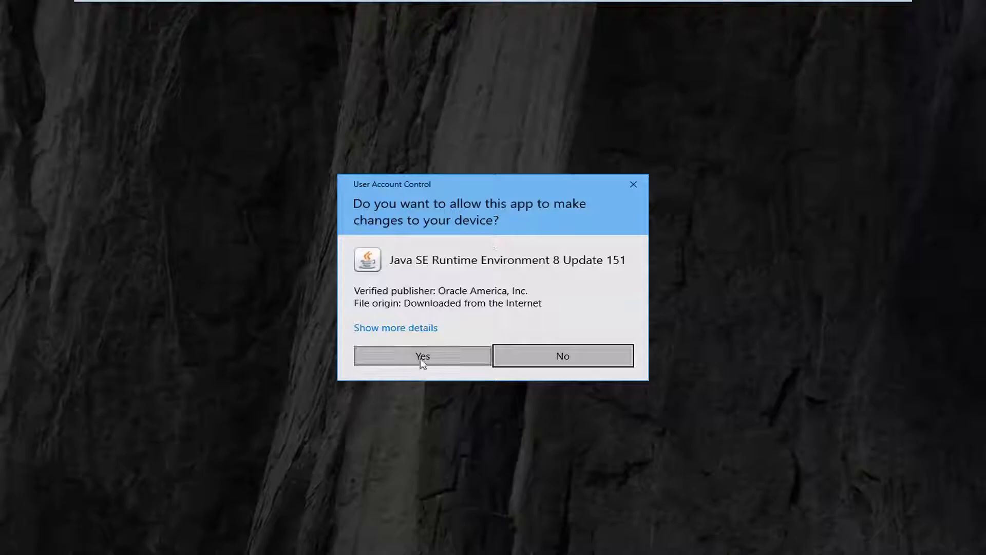
left_click(422, 356)
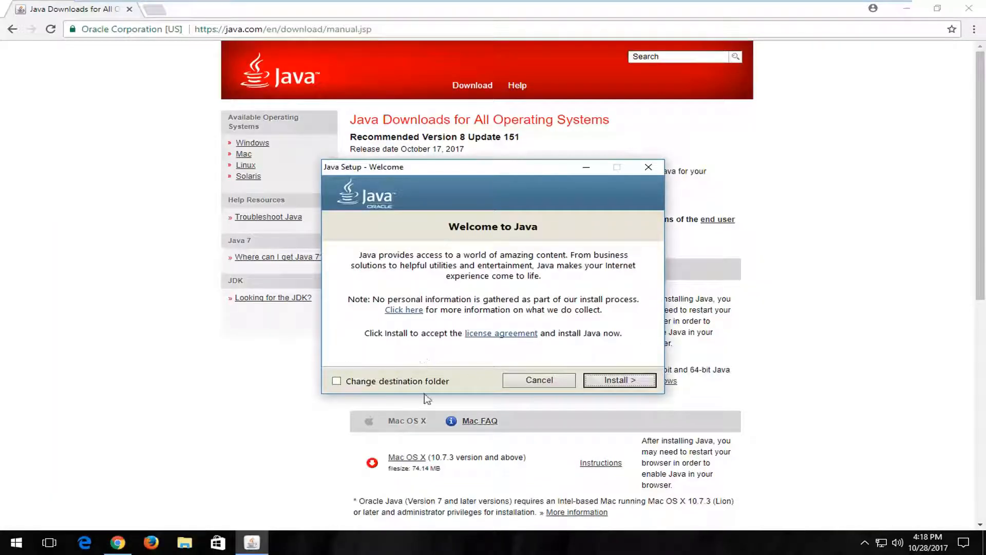
left_click(619, 380)
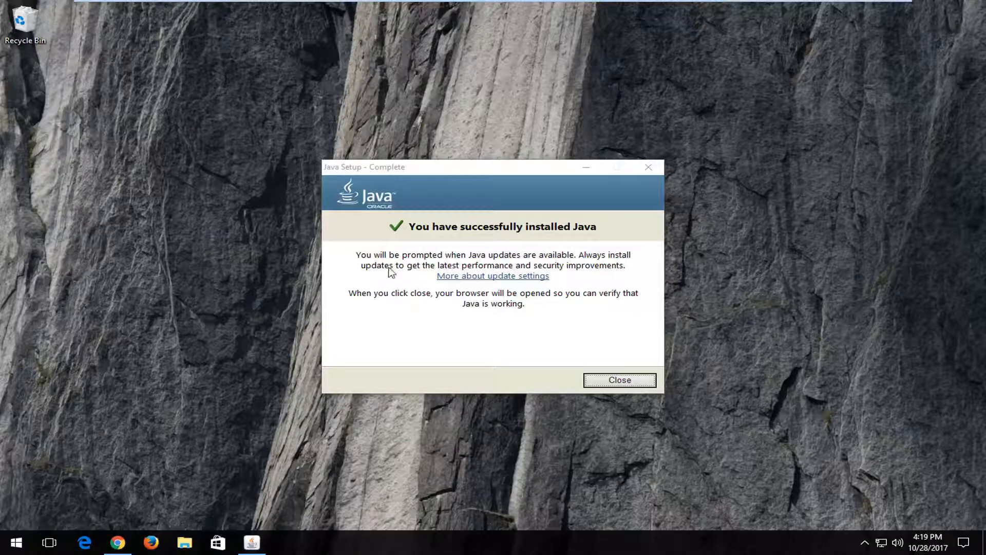
mouse_move(397, 278)
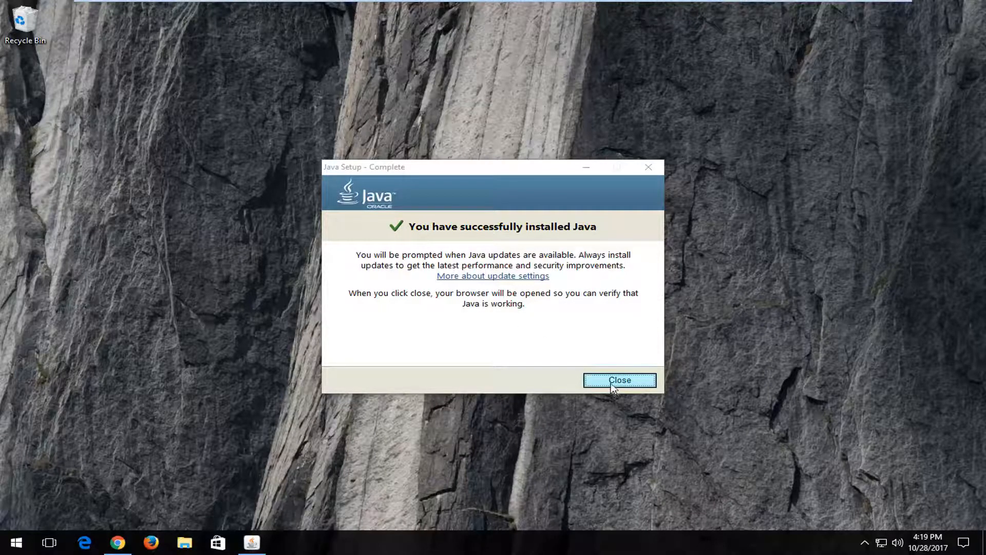
Close Java Setup - Complete so the browser opens the Verify Java Version page.
left_click(618, 380)
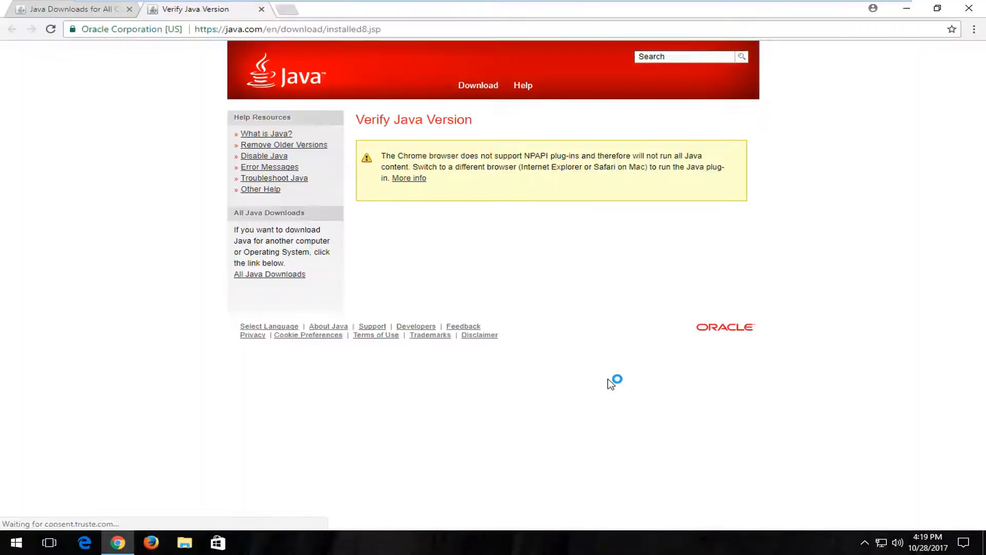